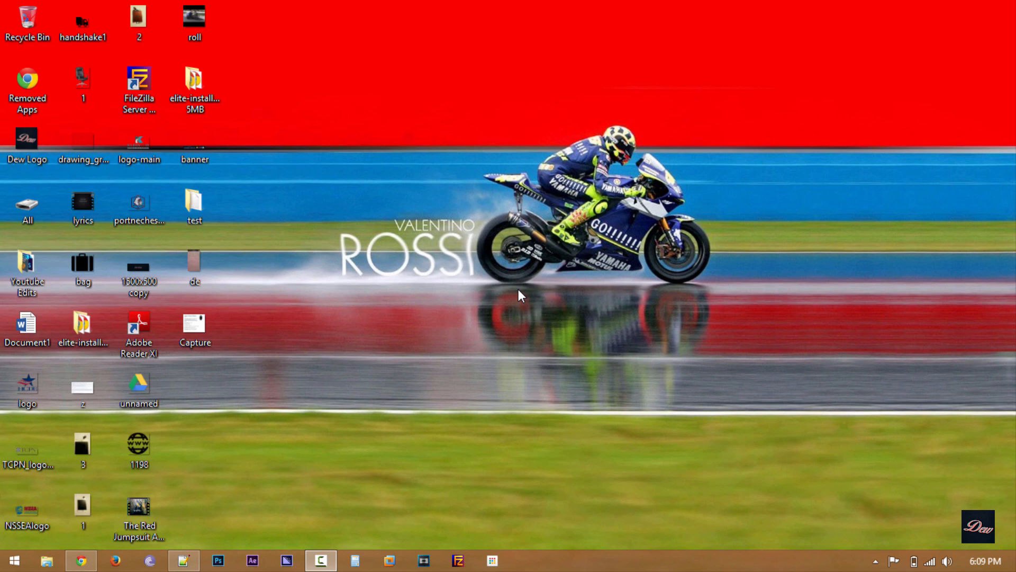
pyautogui.moveTo(273, 382)
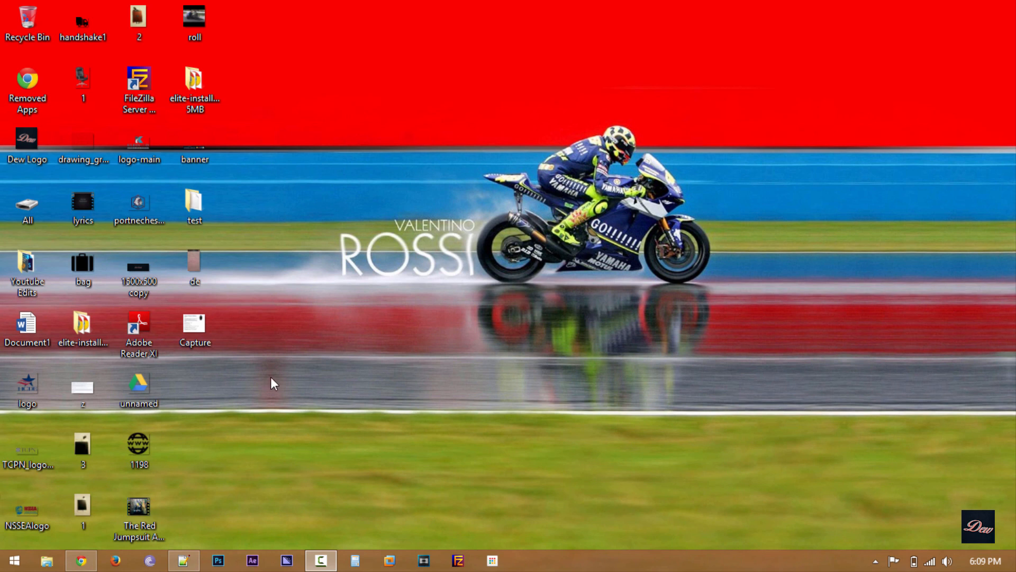
# Search the Web Store for 'nac', open the nCage result and confirm adding it to Chrome
pyautogui.click(80, 560)
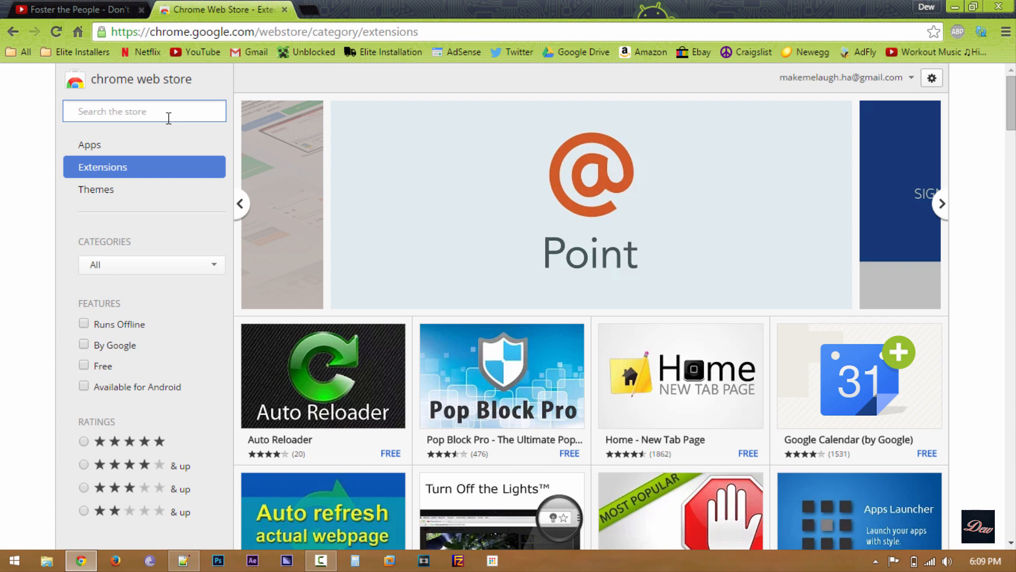
pyautogui.write('nac')
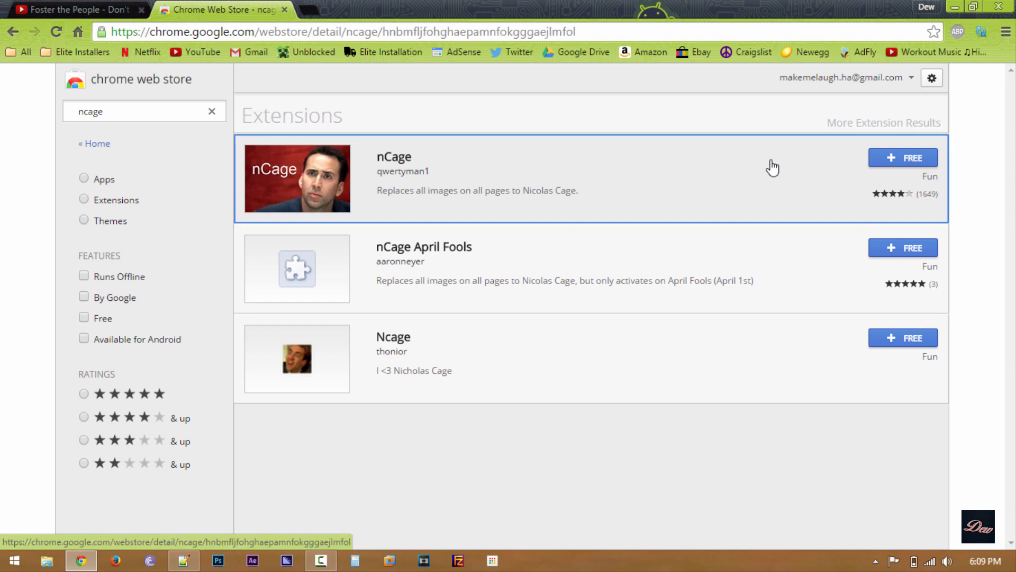
pyautogui.click(393, 156)
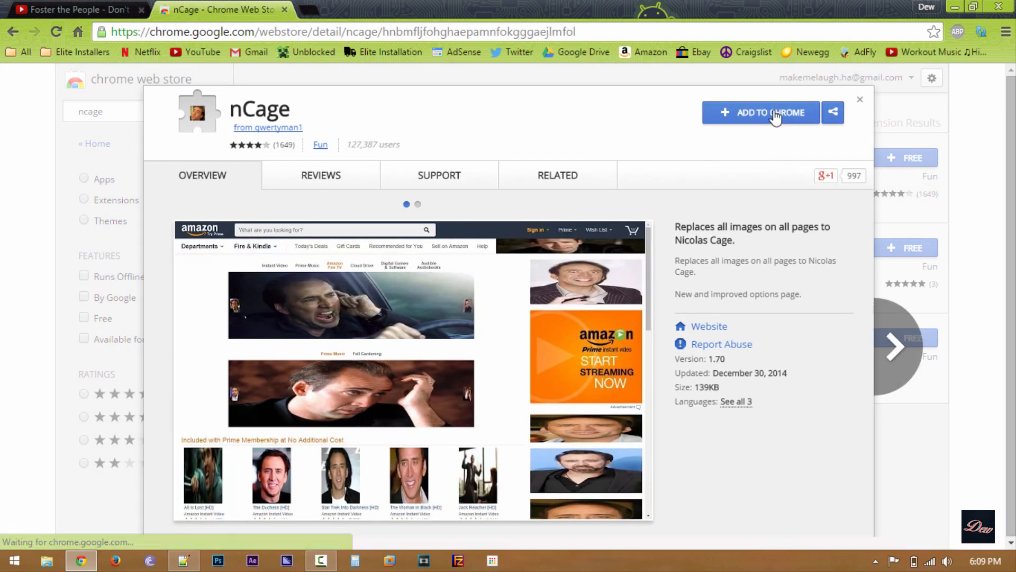
pyautogui.click(761, 112)
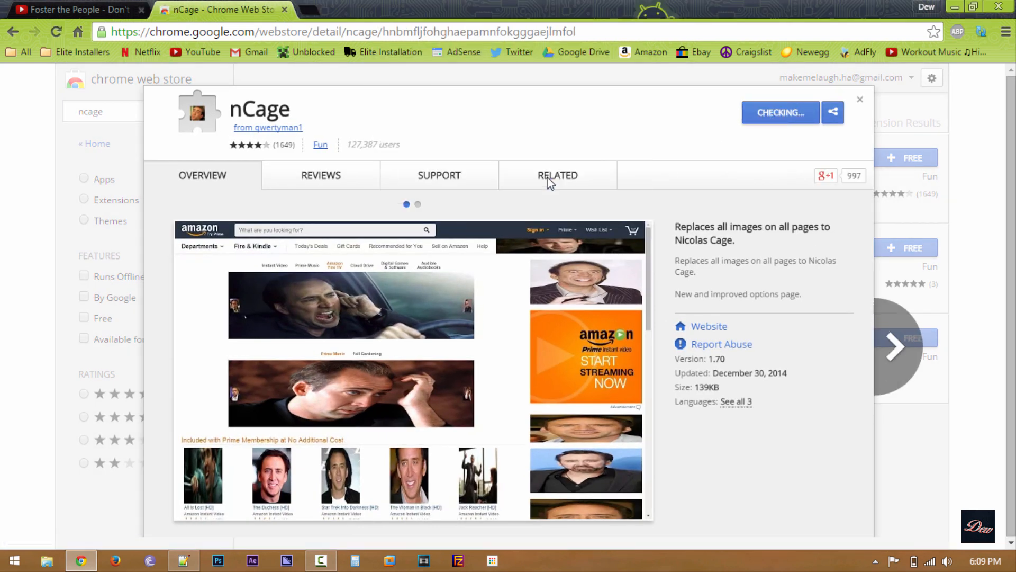
pyautogui.click(780, 113)
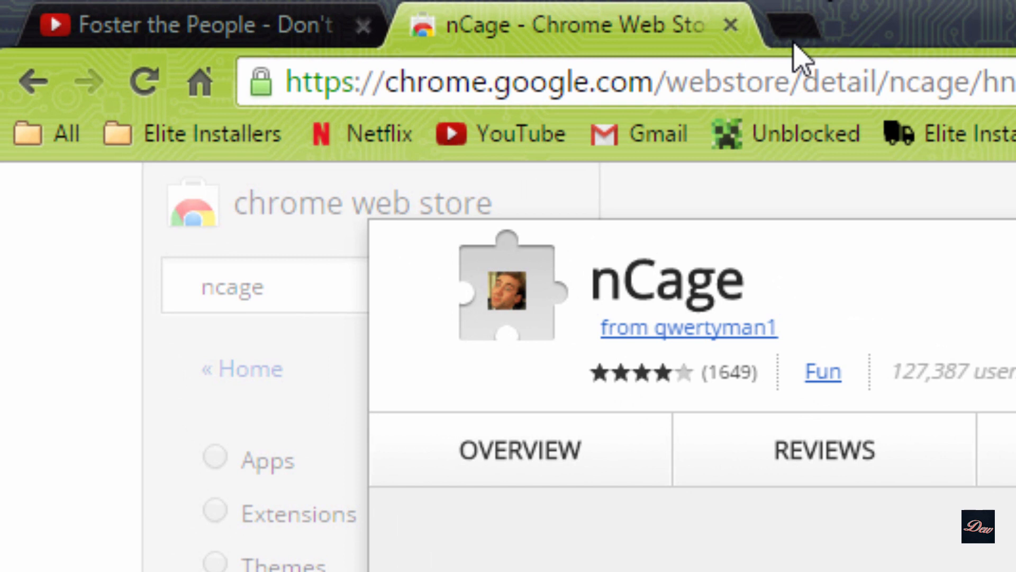
# Open a new Chrome tab
pyautogui.click(997, 46)
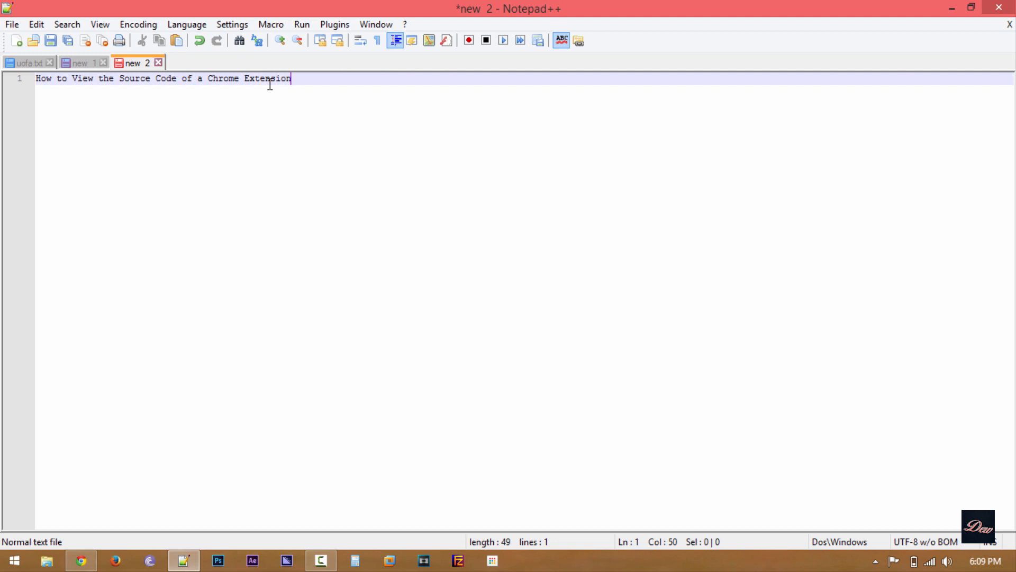
# Revisit the extensions list, then in File Explorer replace the path's computer name with 'admi'
pyautogui.click(80, 63)
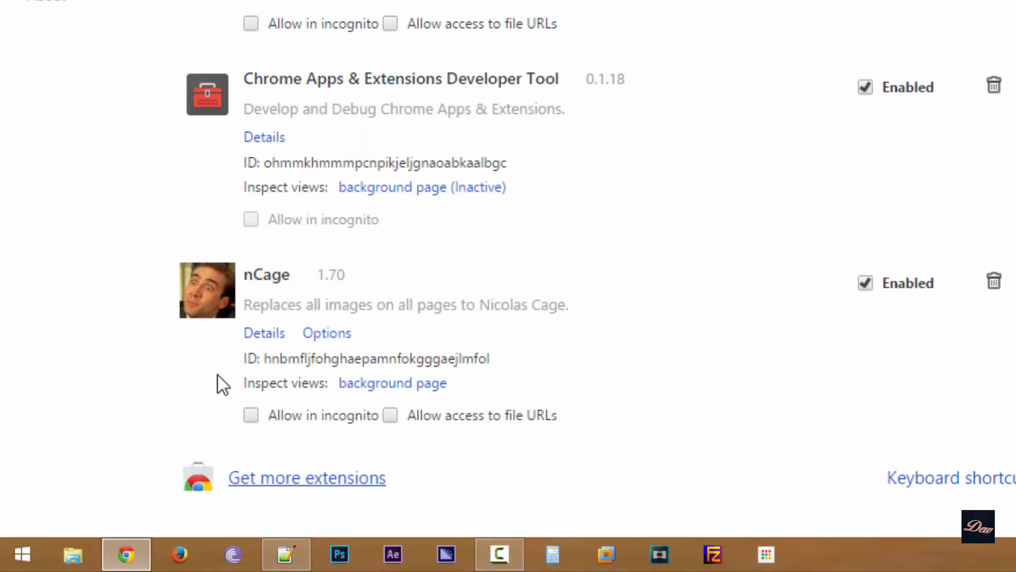
pyautogui.click(72, 554)
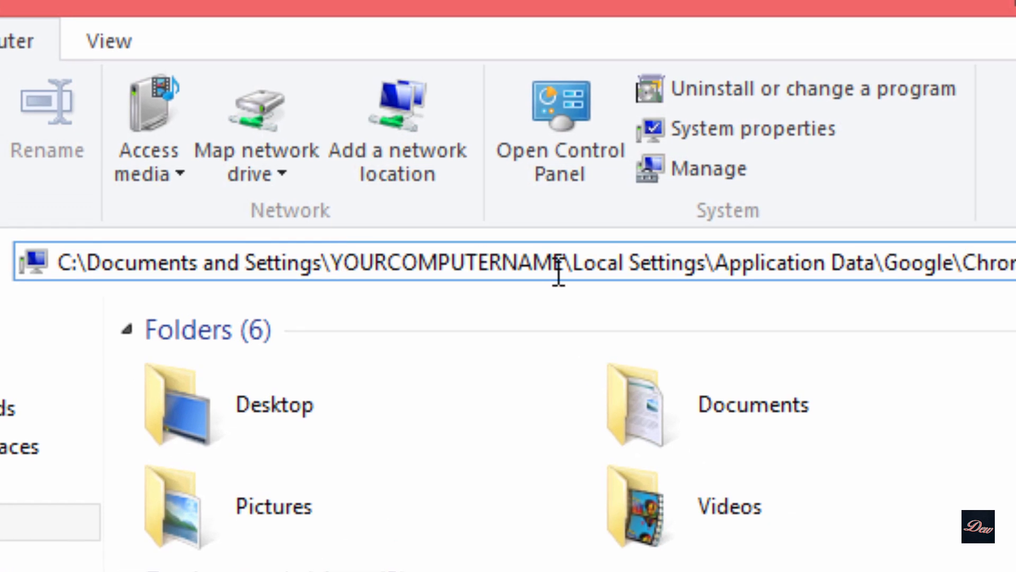
pyautogui.doubleClick(446, 263)
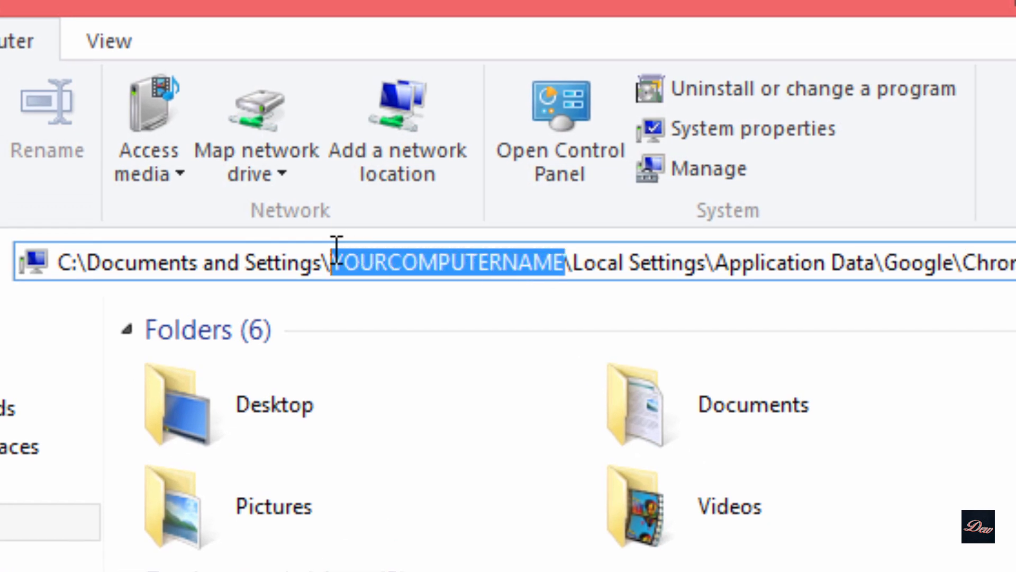
pyautogui.write('admi')
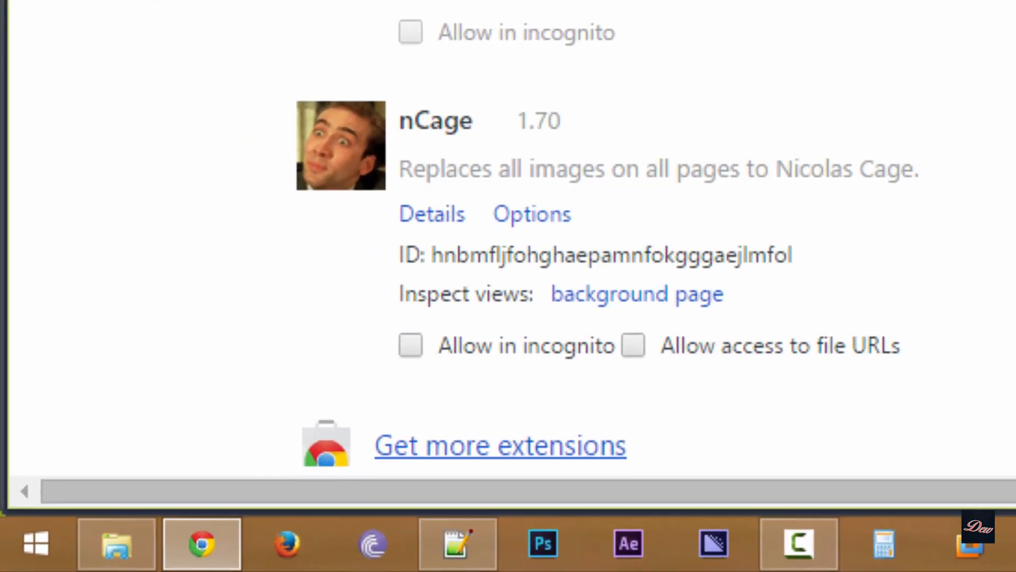
# Open folder hnbmfljfohghaepamnfokgggaejlmfol and its 1.70_0 folder, select ncage, then return to the ID folder
pyautogui.scroll(-3)
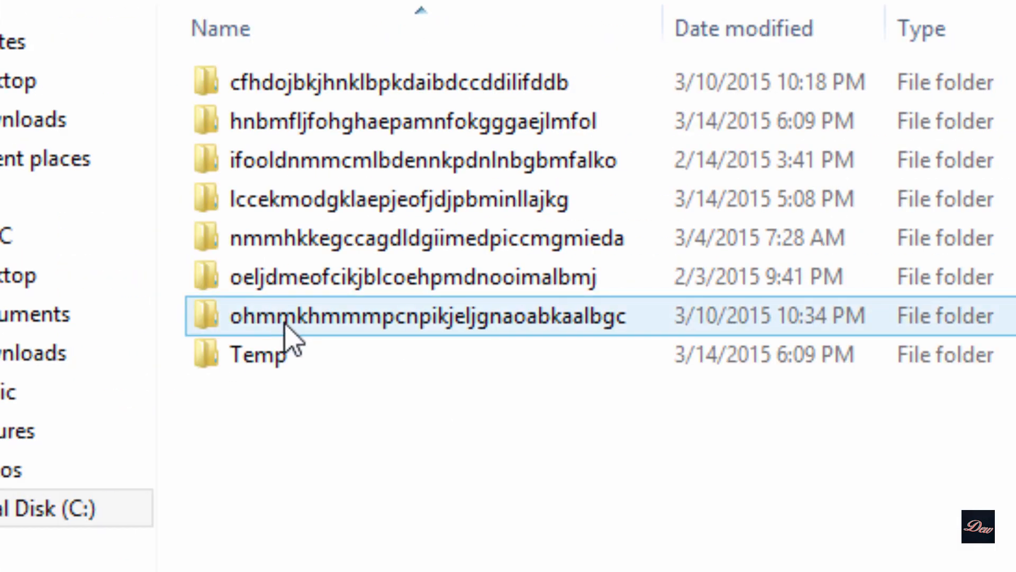
pyautogui.click(415, 121)
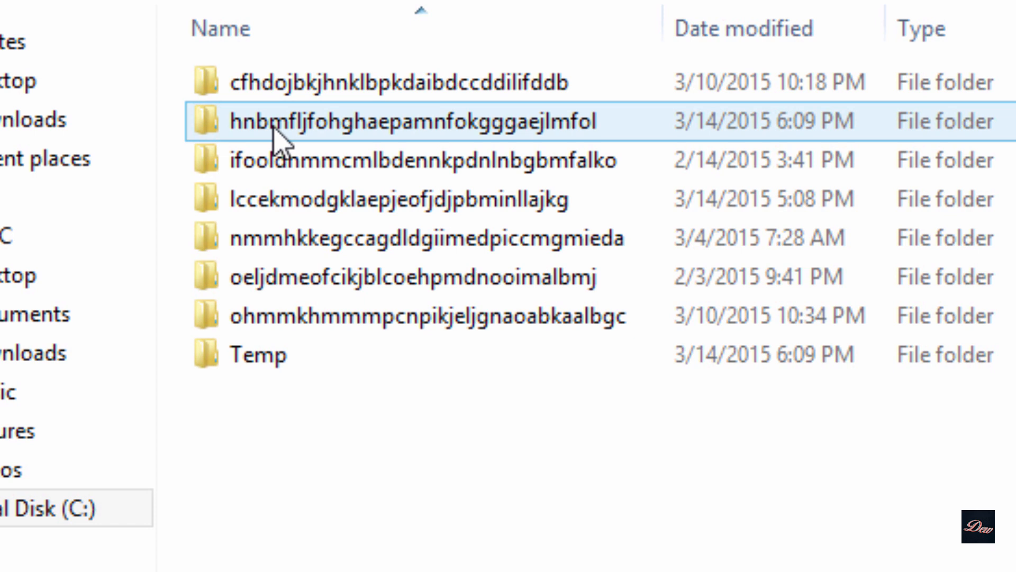
pyautogui.doubleClick(419, 121)
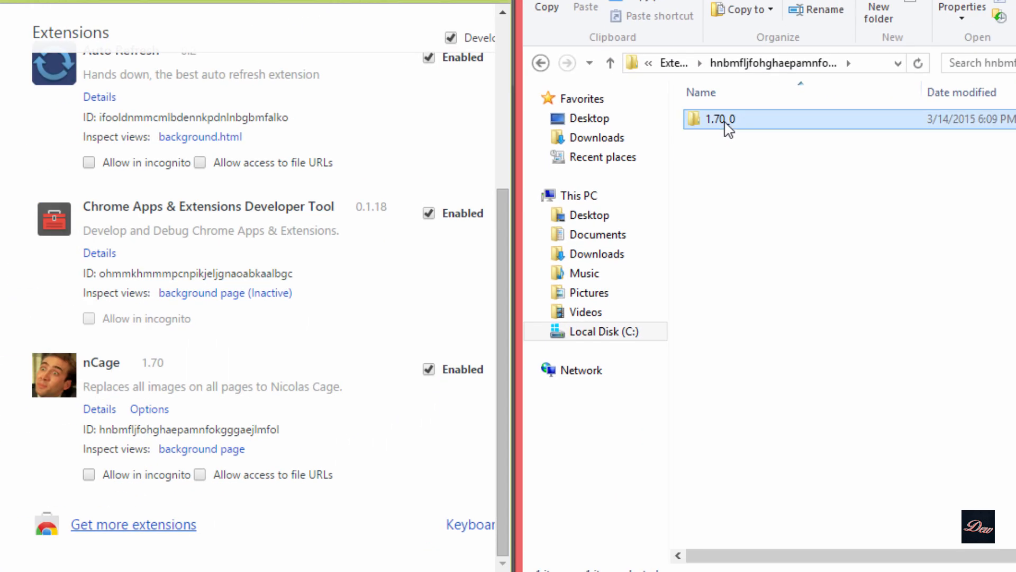
pyautogui.doubleClick(717, 119)
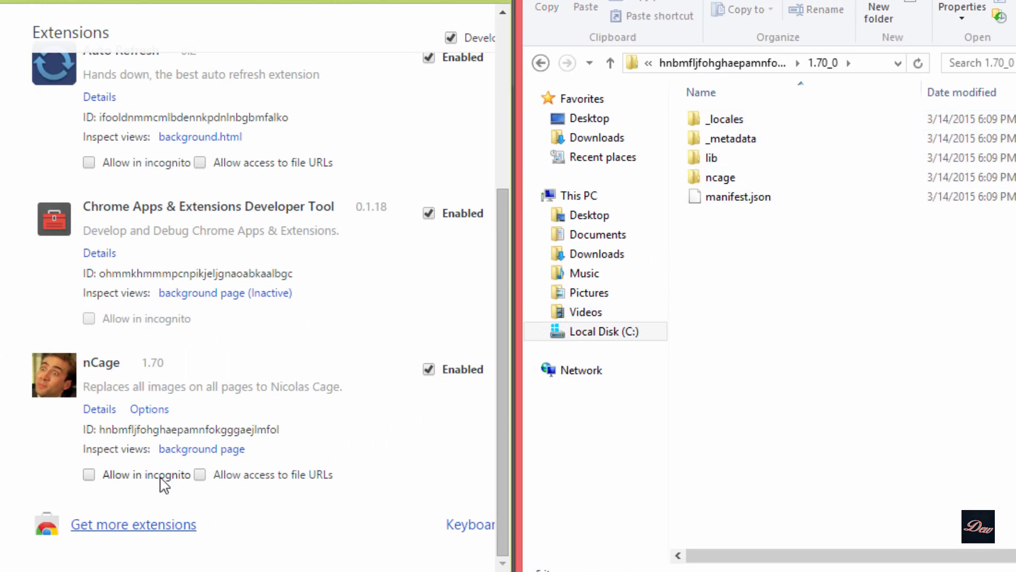
pyautogui.click(720, 176)
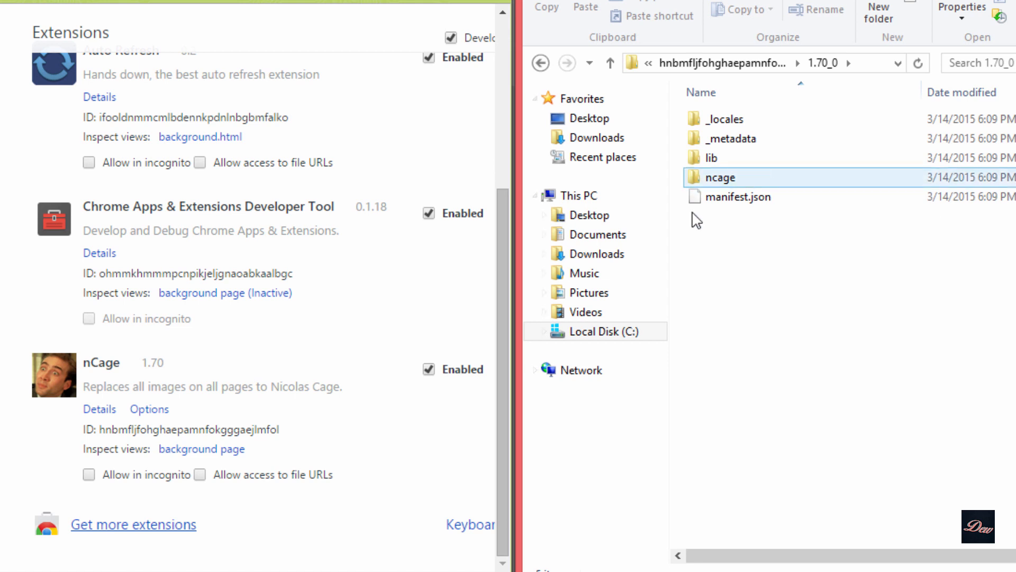
pyautogui.click(737, 197)
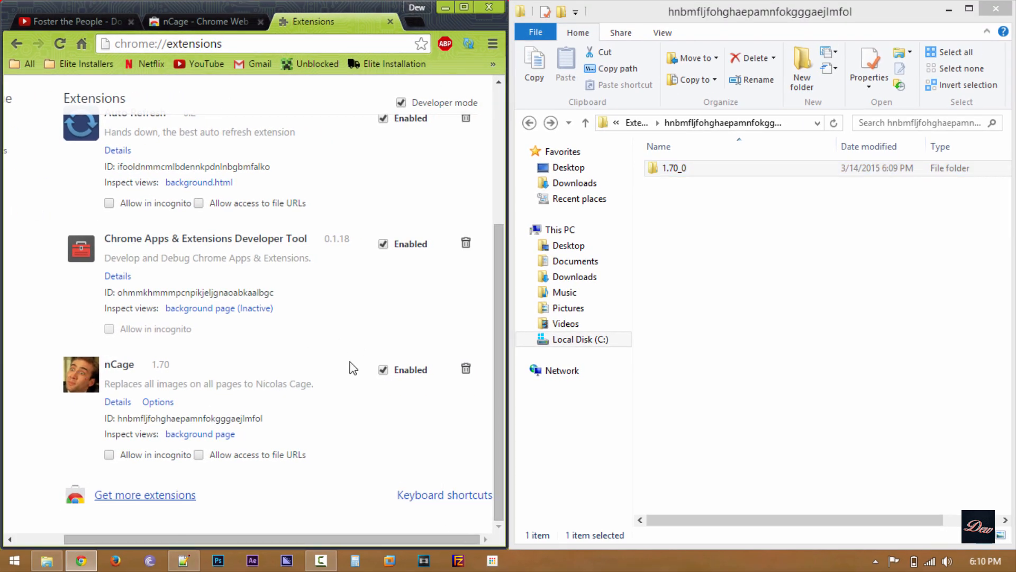
# Delete nCage from Chrome's extensions page and confirm the removal
pyautogui.click(465, 368)
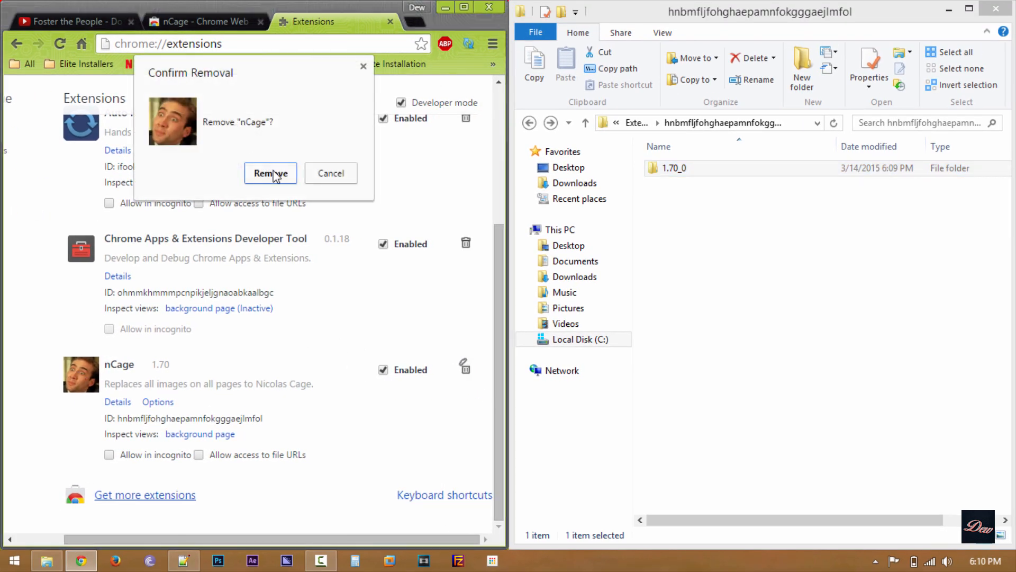
pyautogui.click(270, 173)
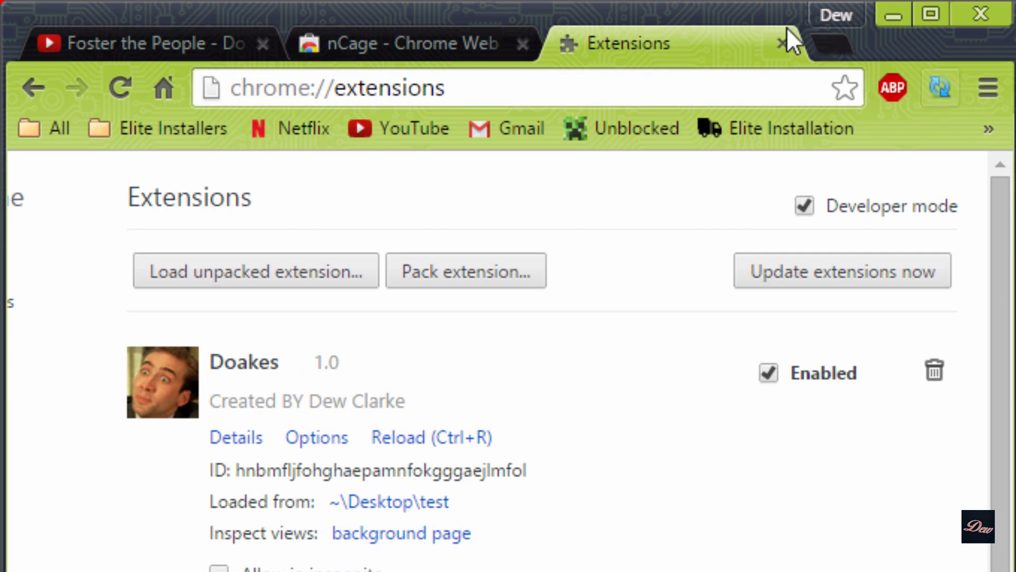
pyautogui.moveTo(758, 208)
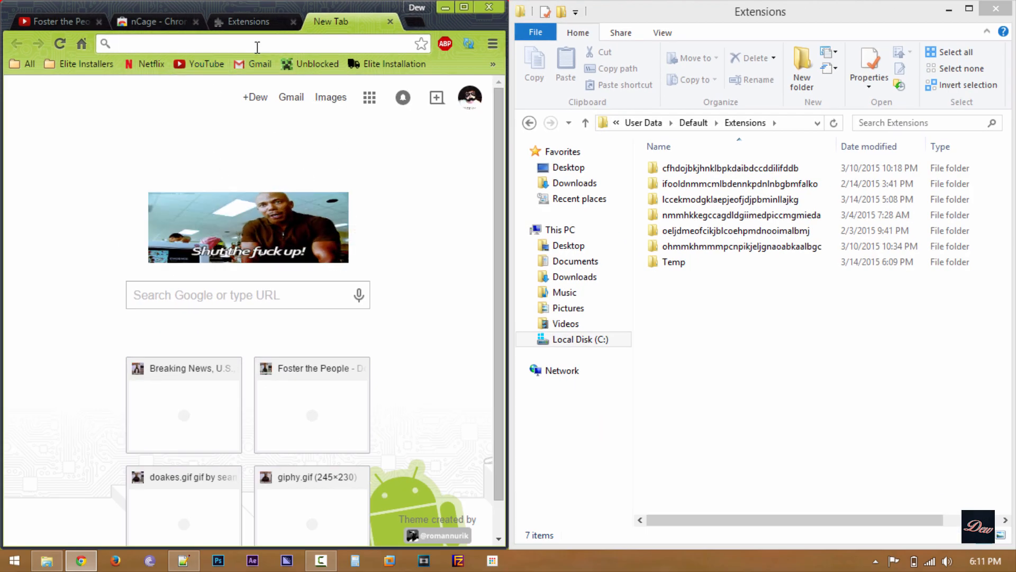
# Start a search with 'g' in the new tab's address bar
pyautogui.write('g')
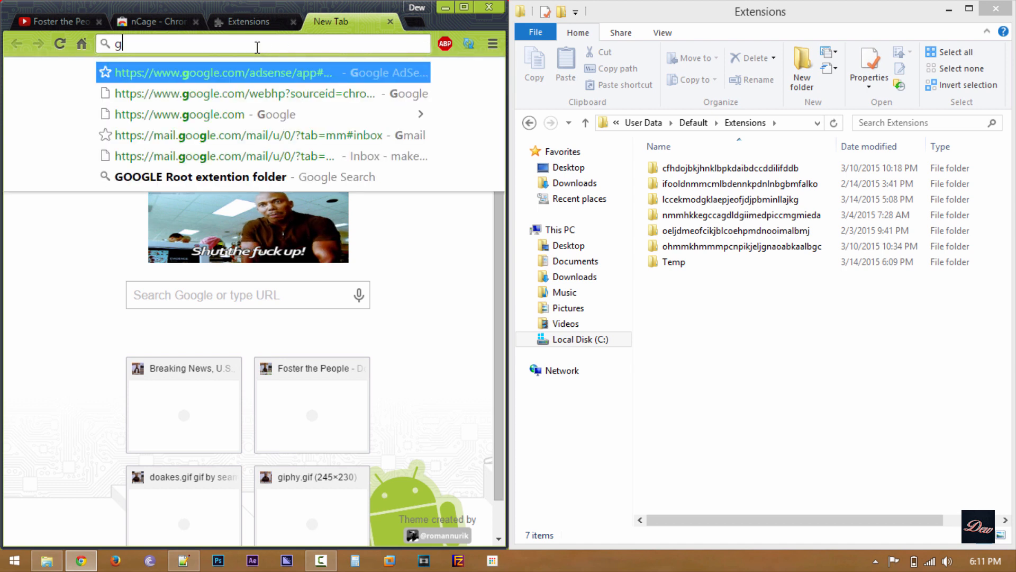